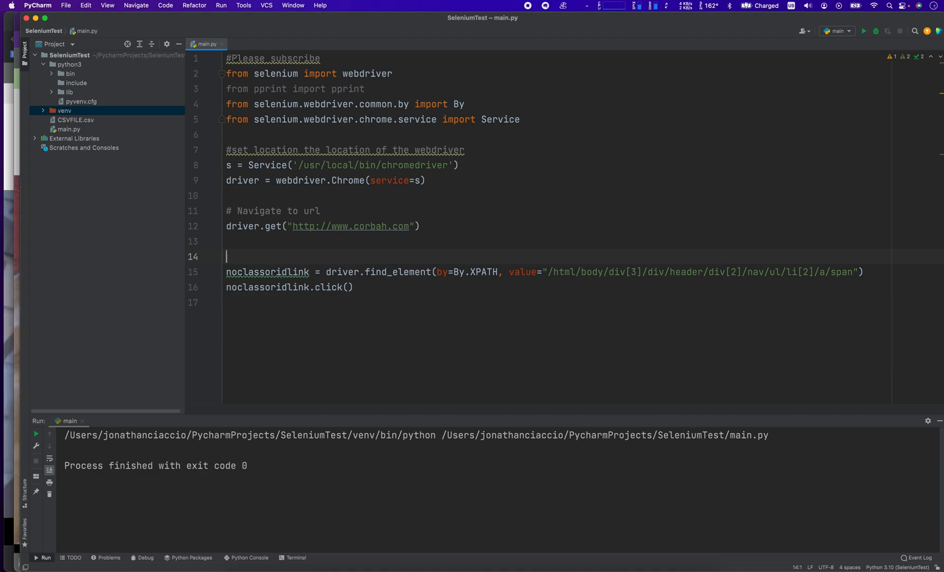
pyautogui.moveTo(577, 258)
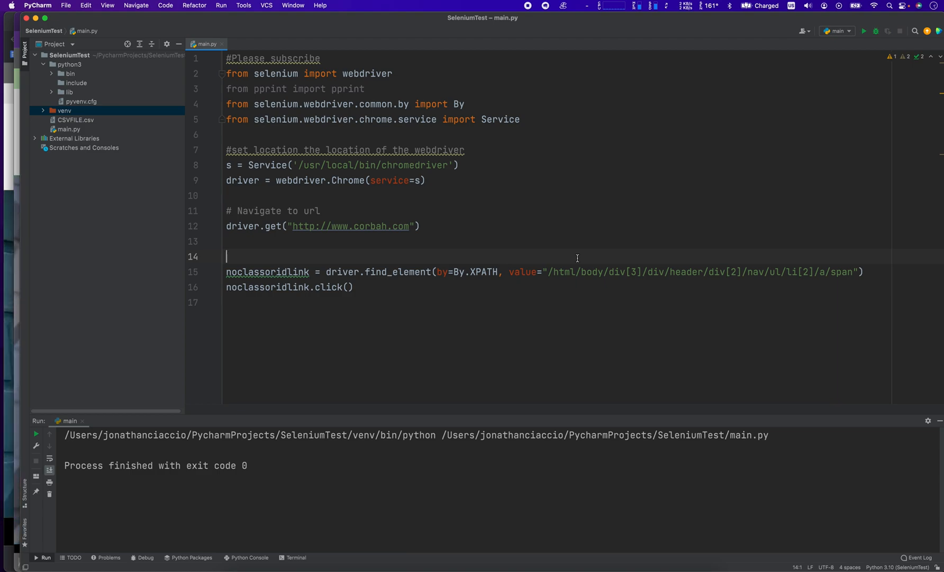
pyautogui.write('#C')
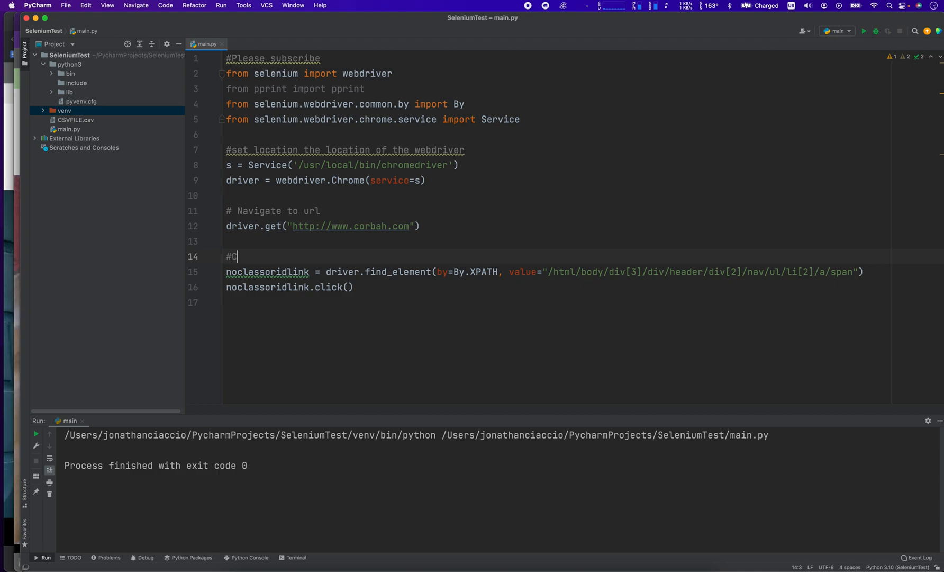
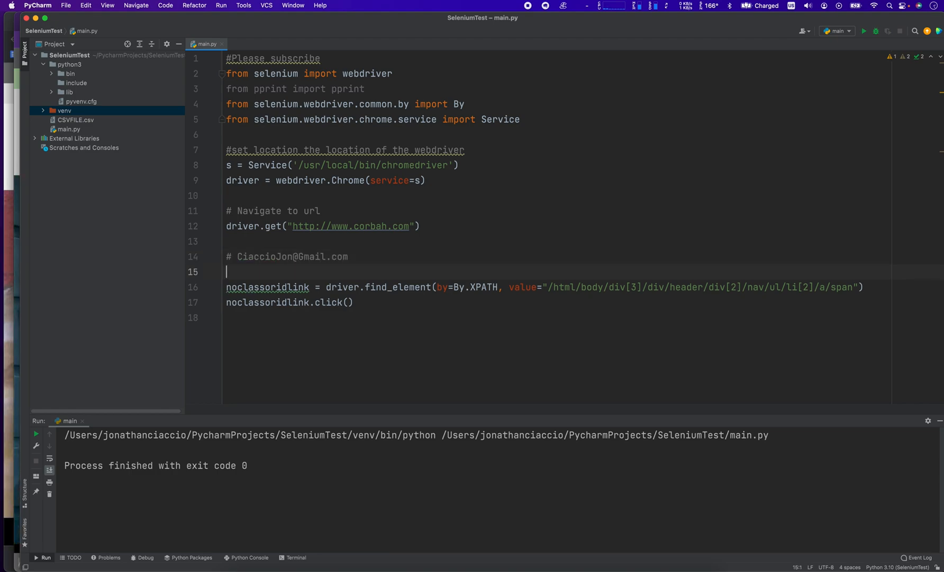
pyautogui.write('#')
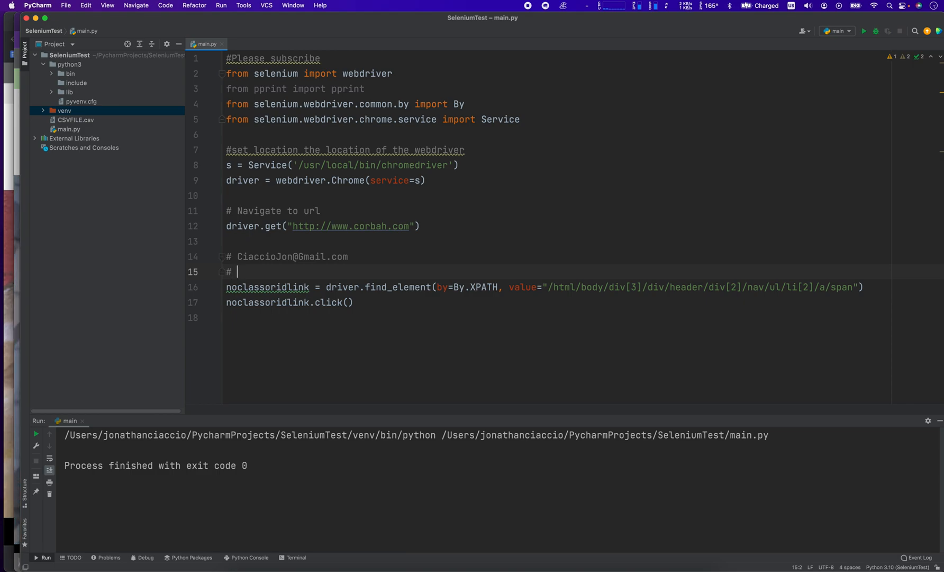
pyautogui.write('Subscribe')
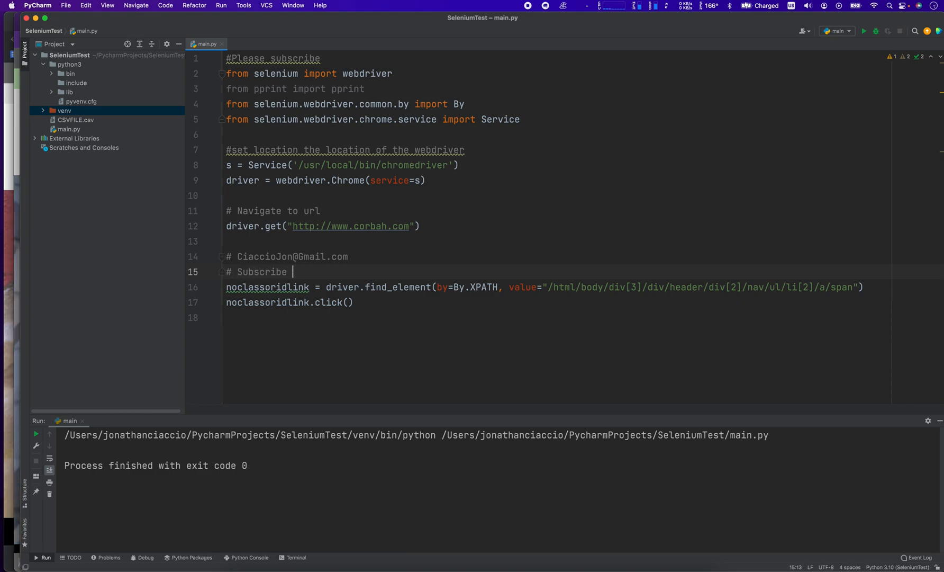
pyautogui.write('!')
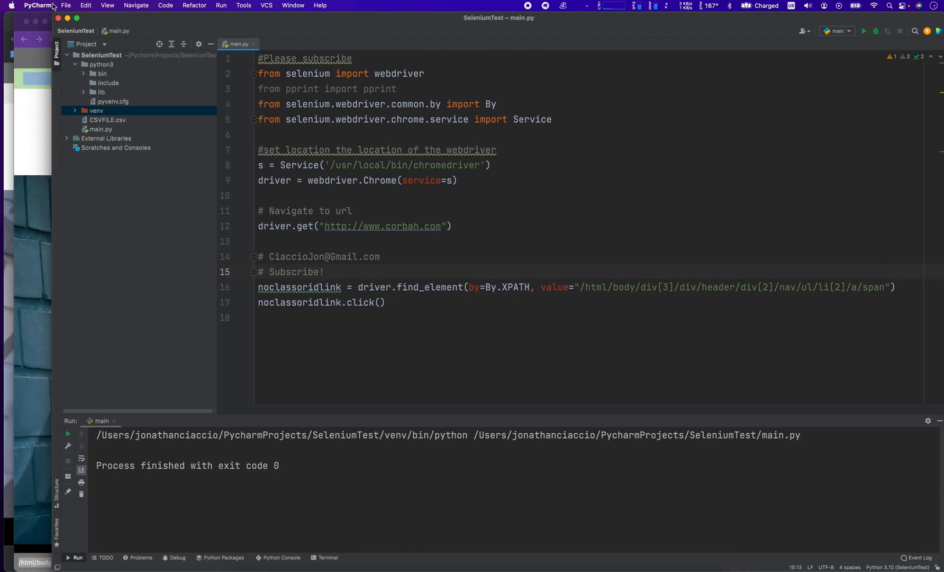
pyautogui.moveTo(683, 318)
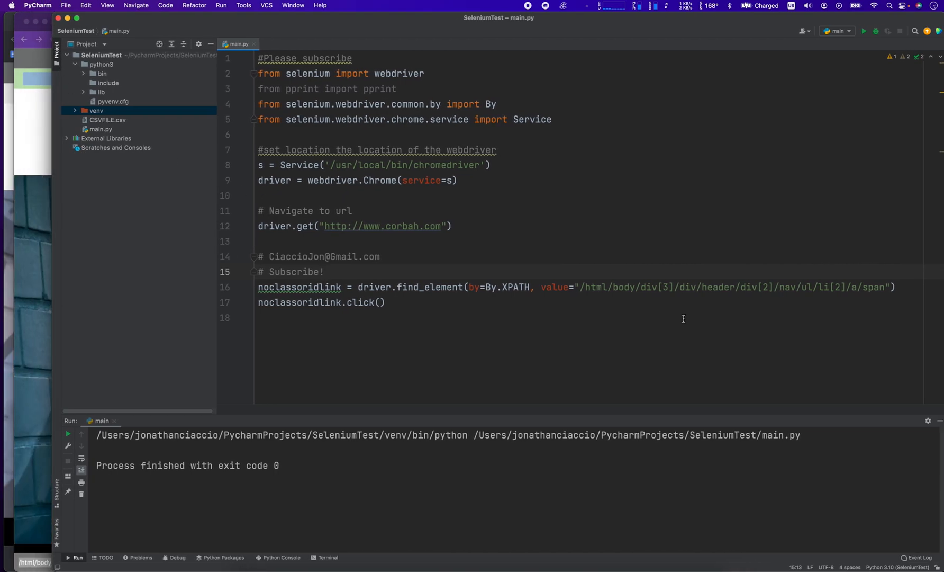
pyautogui.moveTo(355, 77)
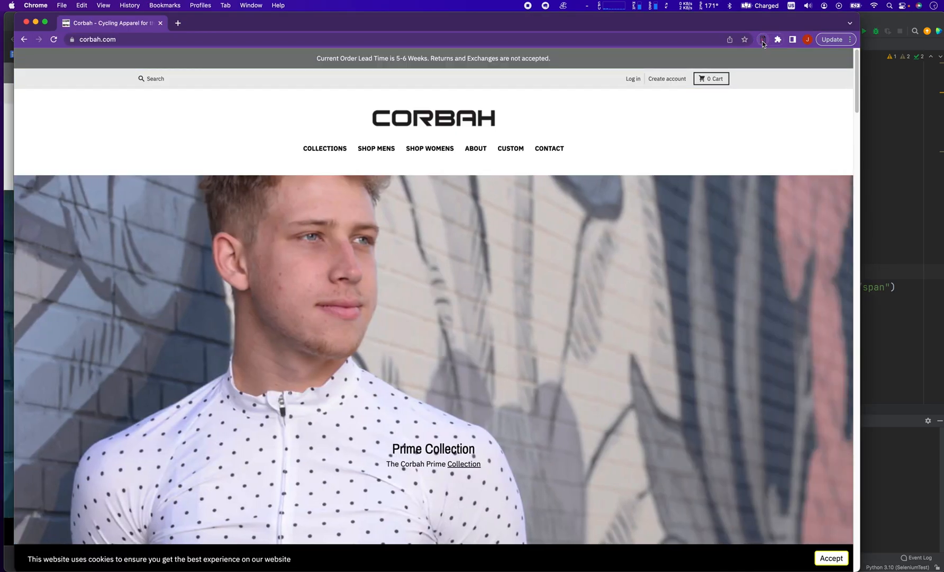
# Step: Turn on the XPath finder's element-picking mode on the corbah.com homepage
pyautogui.write('x')
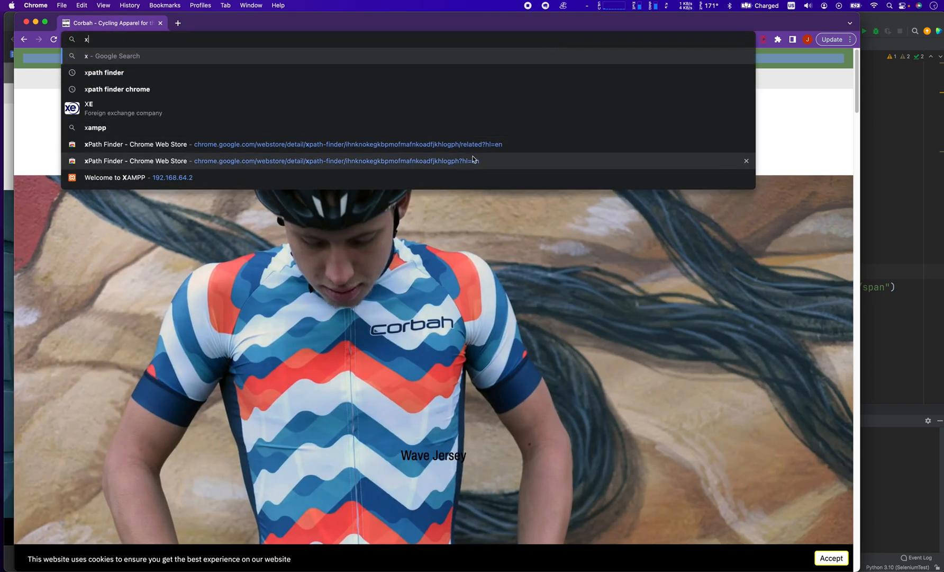
pyautogui.click(335, 144)
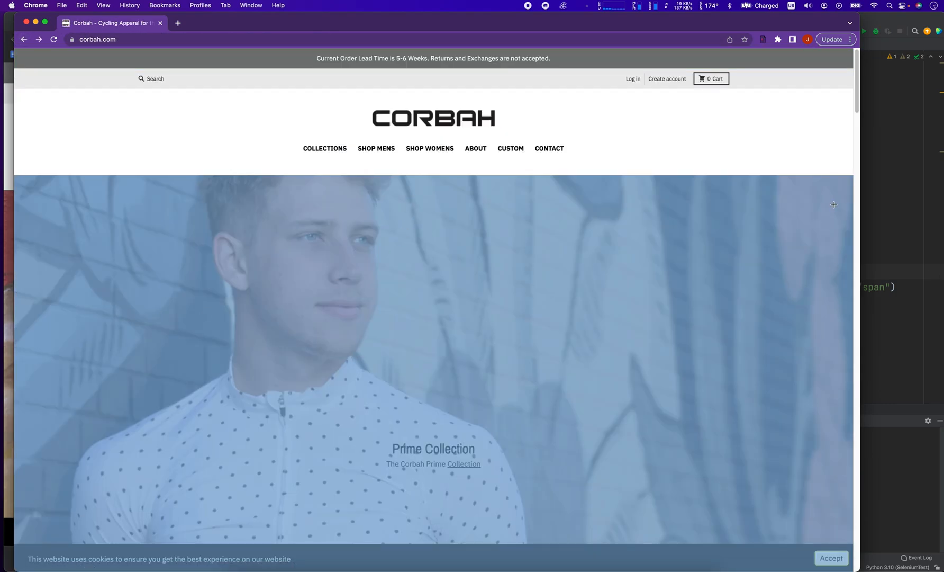
# Step: Highlight the By.XPATH locator on line 16 of main.py
pyautogui.click(38, 5)
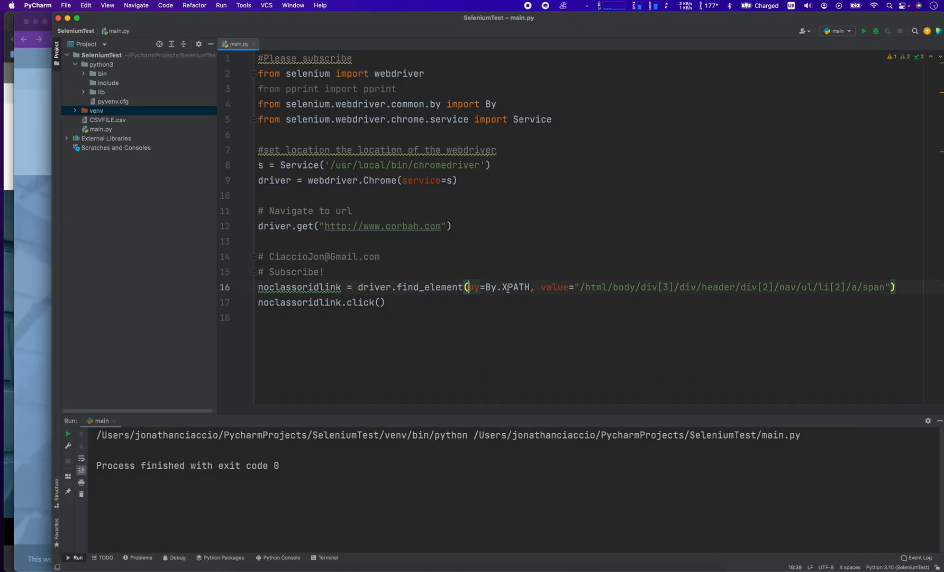
pyautogui.doubleClick(515, 287)
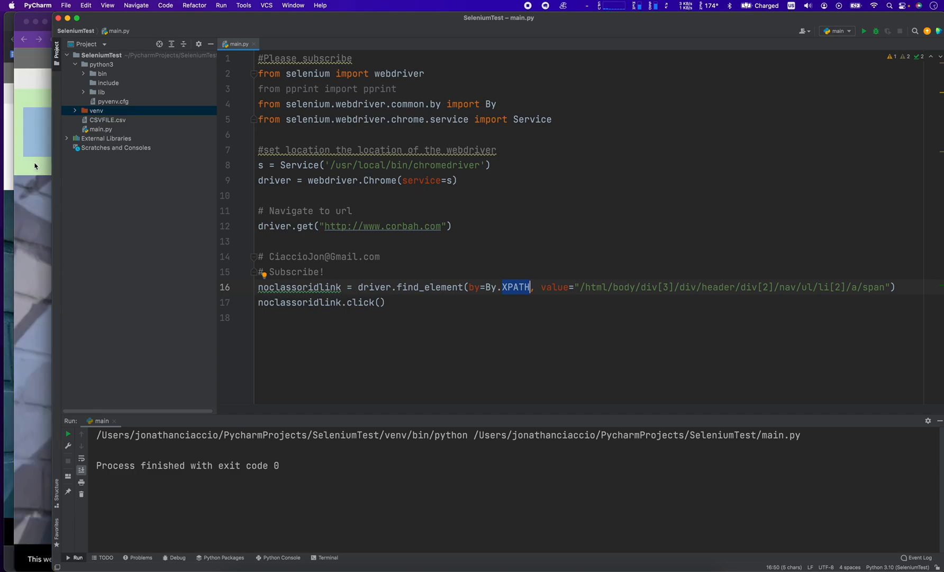
pyautogui.moveTo(23, 174)
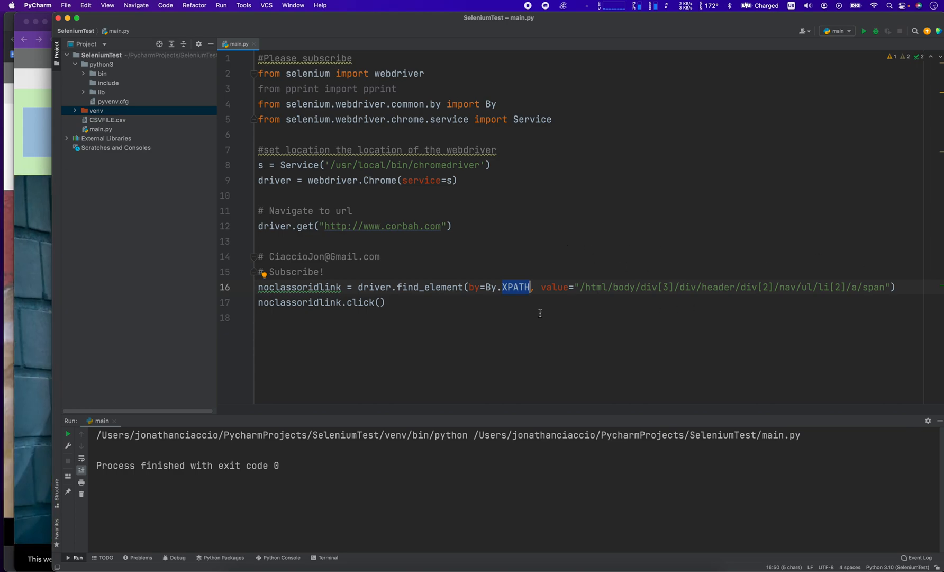
pyautogui.moveTo(488, 289)
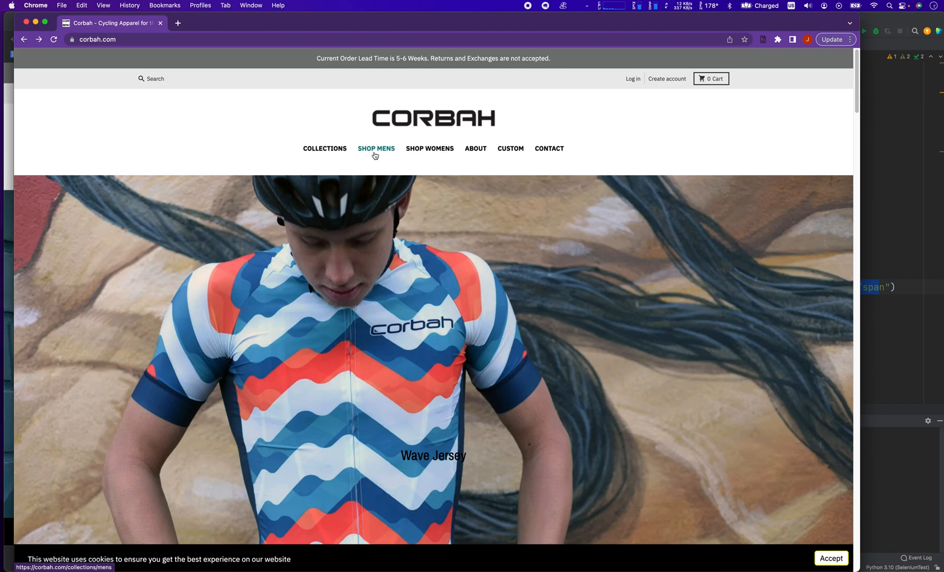
pyautogui.moveTo(401, 167)
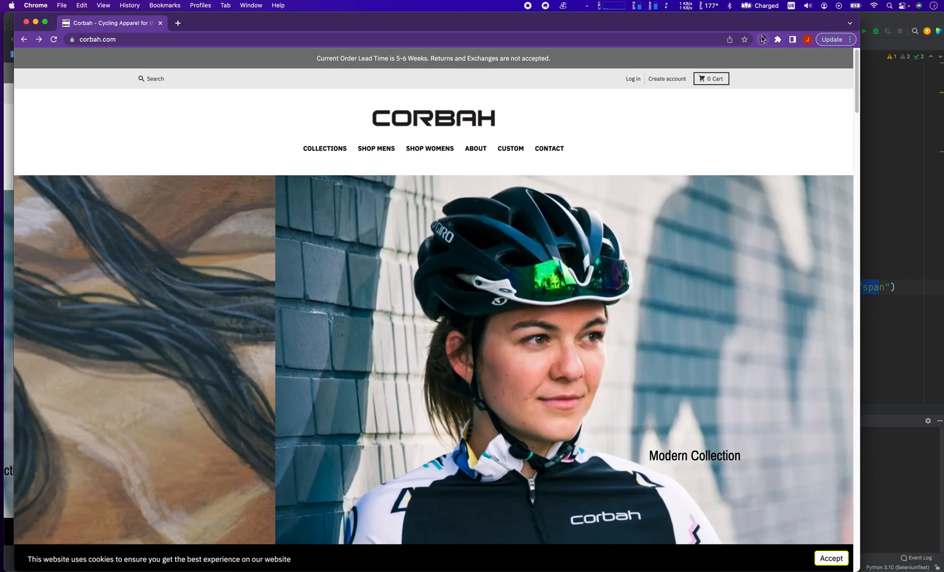
# Step: Read the XPath of the Shop Mens navigation link with the XPath finder
pyautogui.click(325, 148)
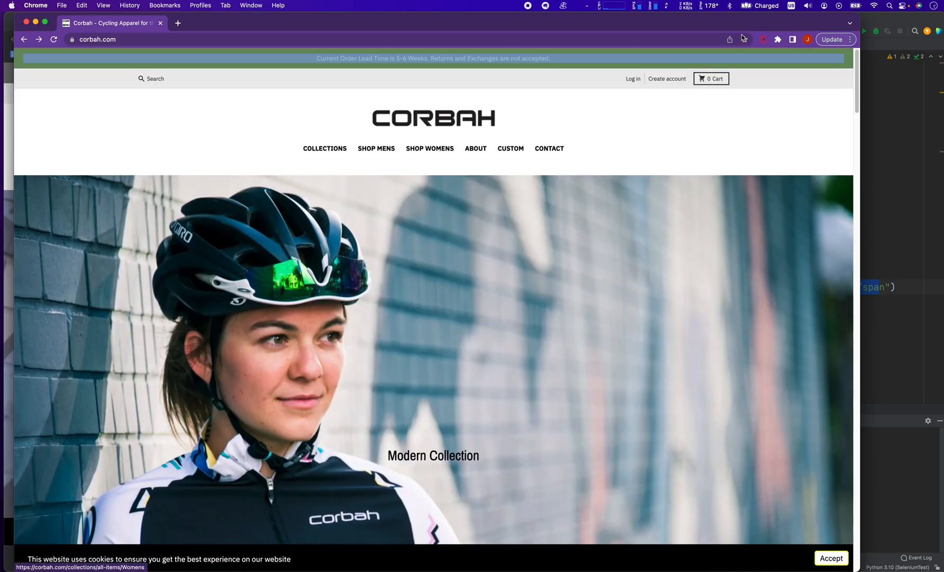
pyautogui.click(376, 148)
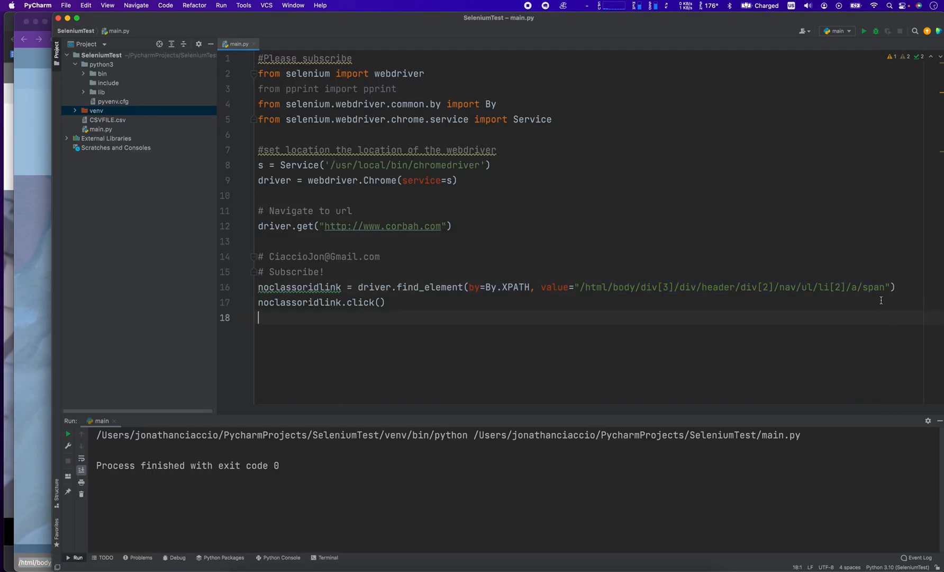
pyautogui.click(576, 287)
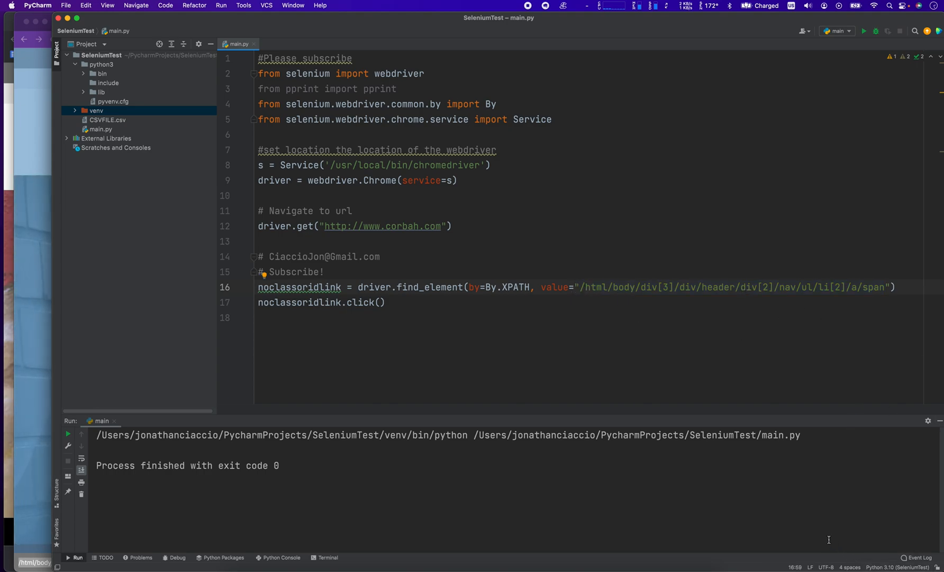
pyautogui.moveTo(375, 96)
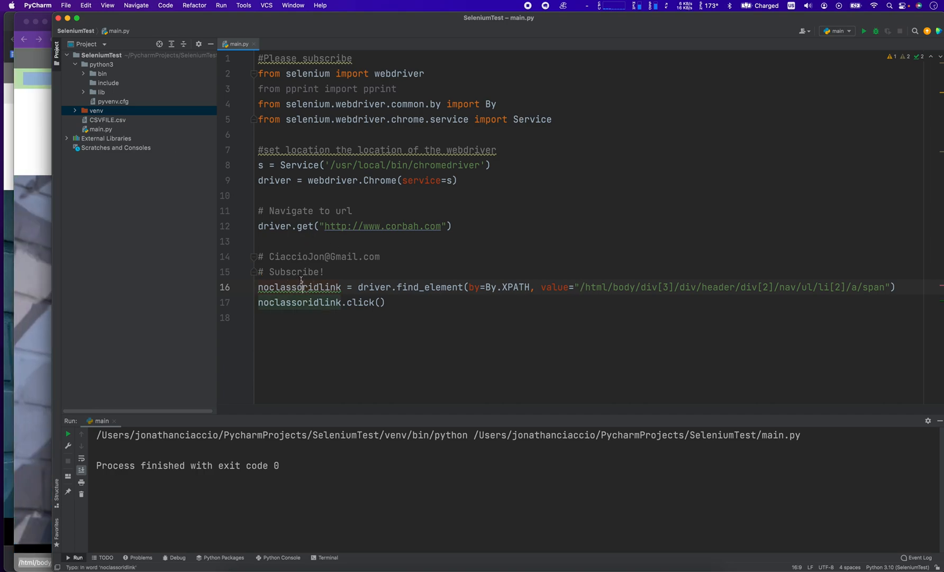
pyautogui.doubleClick(298, 287)
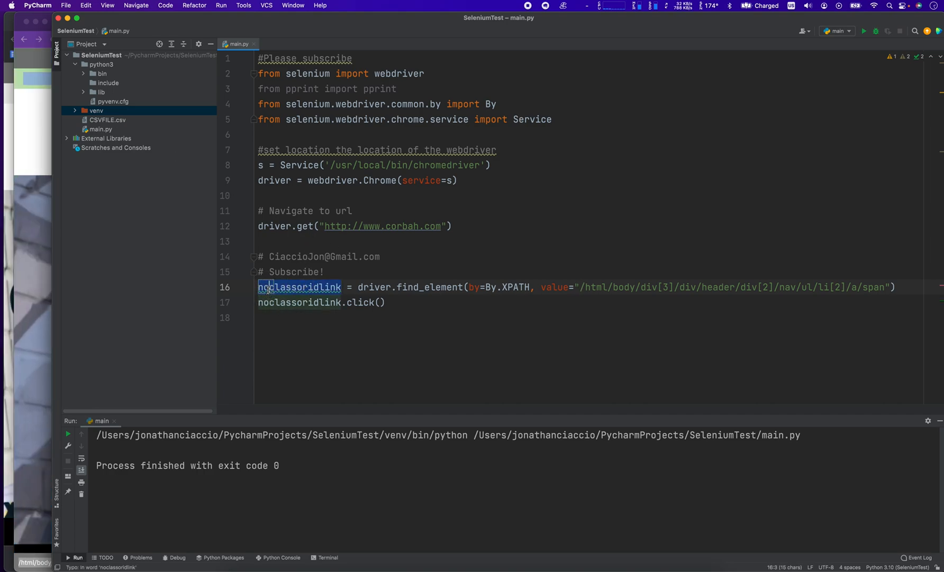
pyautogui.click(324, 271)
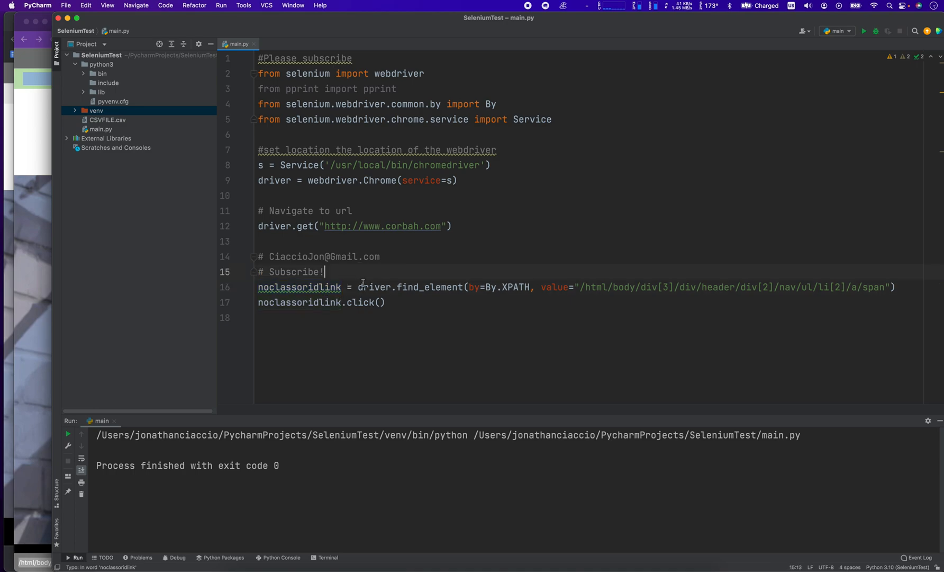
pyautogui.doubleClick(275, 226)
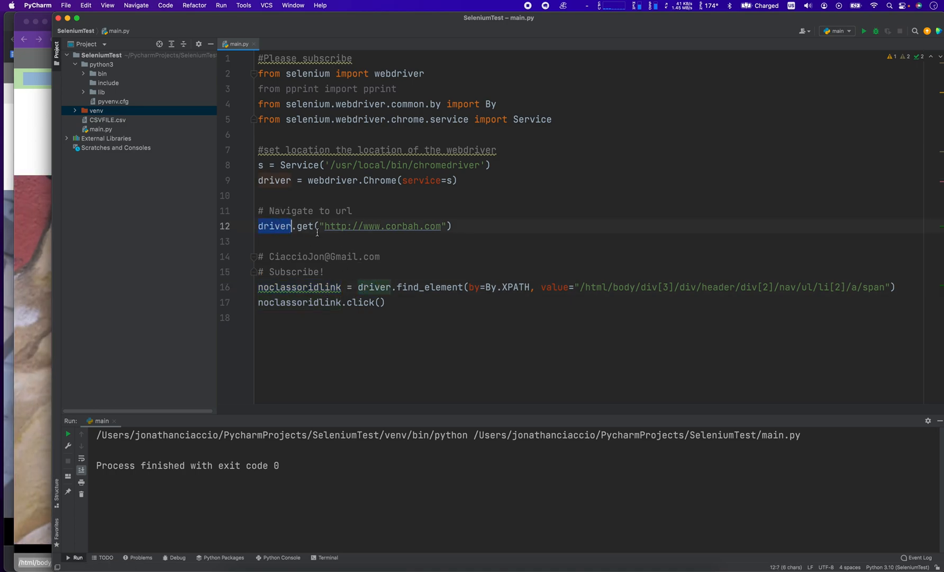
pyautogui.click(391, 287)
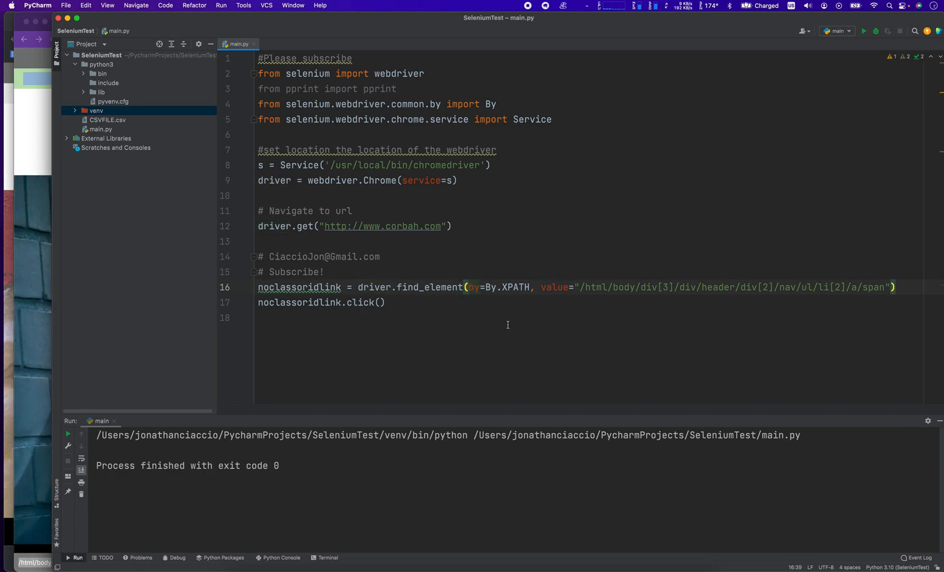
pyautogui.moveTo(319, 188)
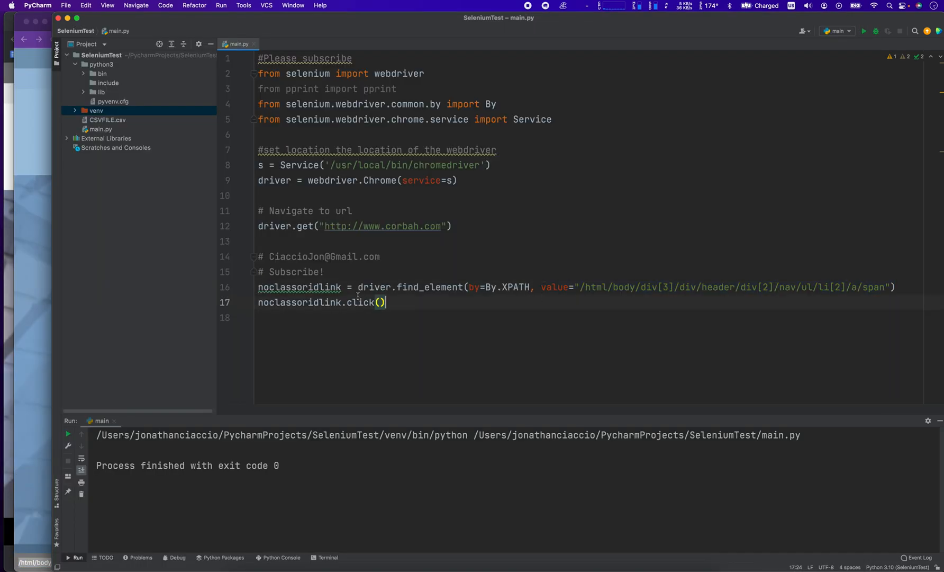
pyautogui.doubleClick(299, 286)
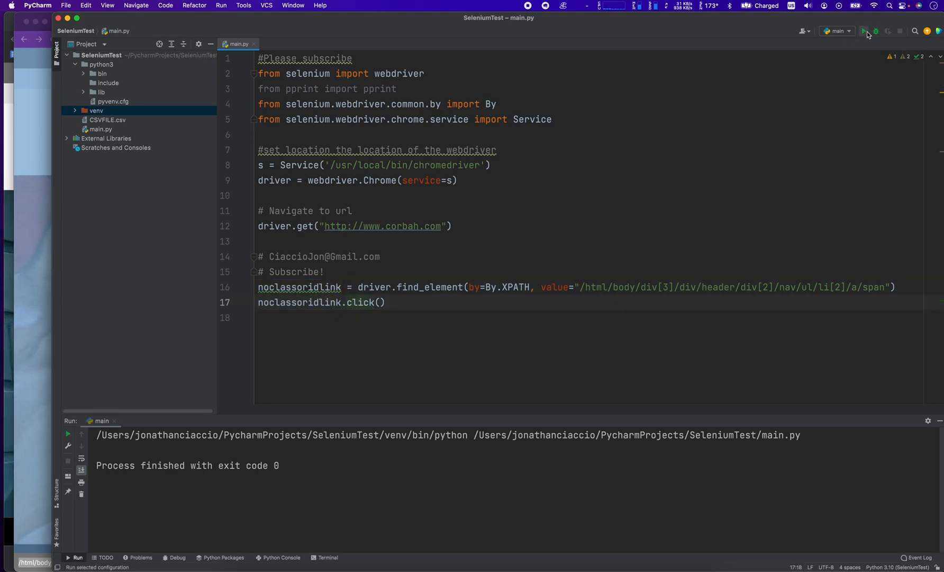
# Step: Run main.py so Selenium opens corbah.com and clicks through to the men's shop
pyautogui.click(866, 31)
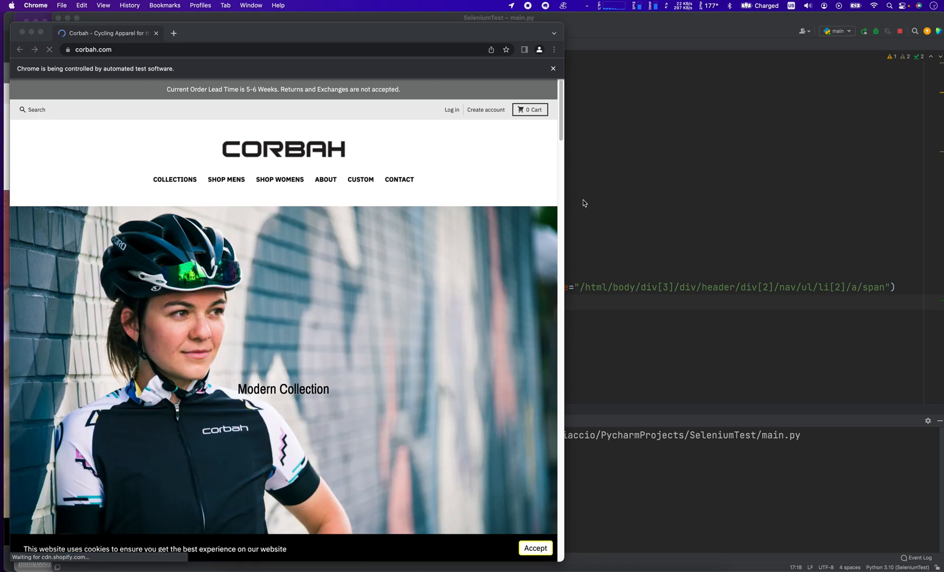
pyautogui.click(226, 179)
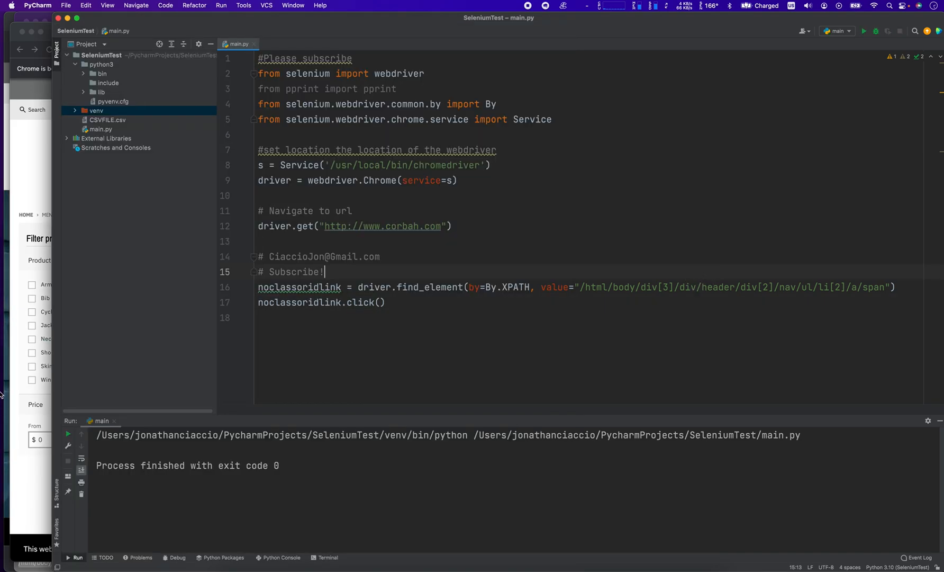
pyautogui.click(325, 256)
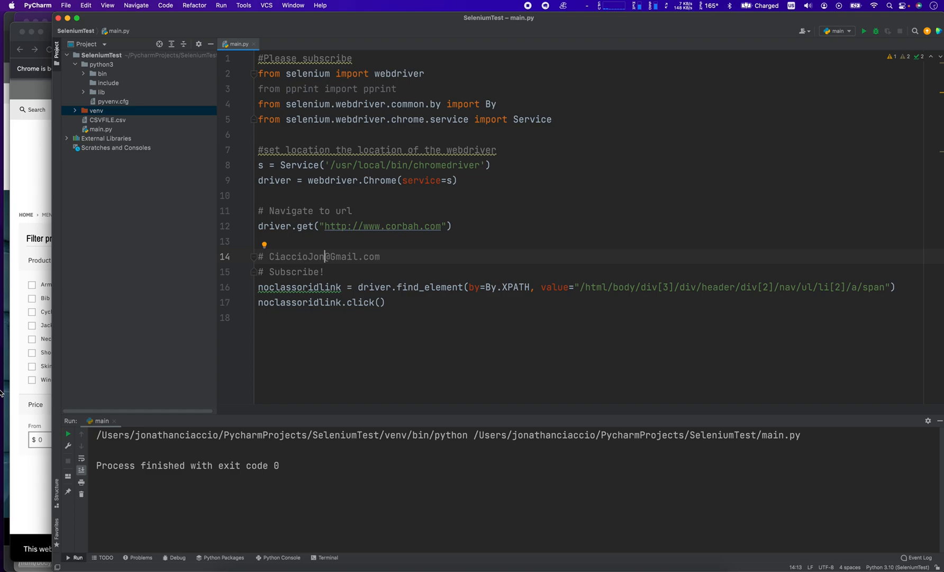